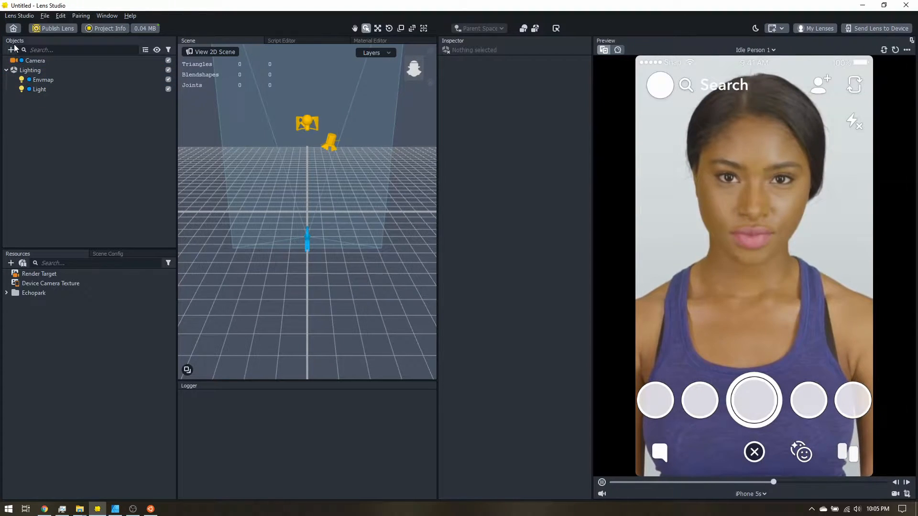
Step: Add a Screen Text object and rename Screen Text 0 to Credits
{"action": "left_click", "coordinate": [10, 50]}
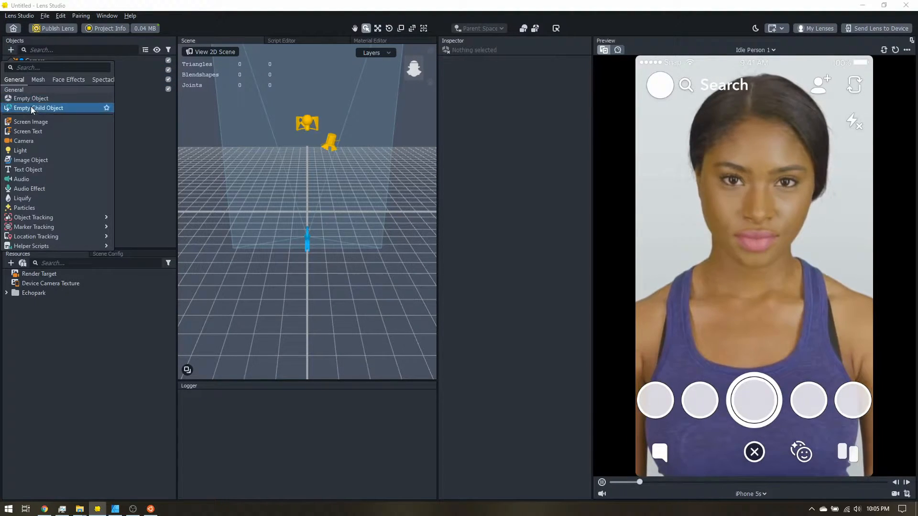
{"action": "left_click", "coordinate": [29, 122]}
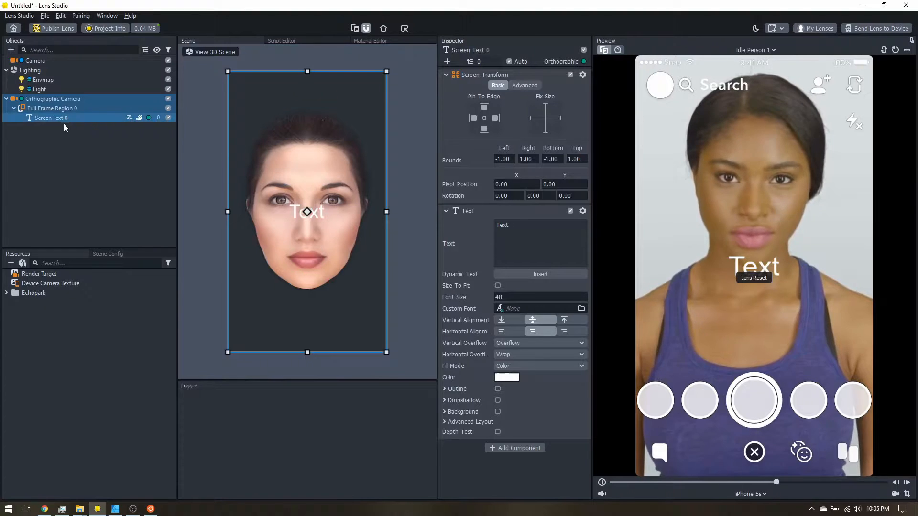
{"action": "double_click", "coordinate": [50, 117]}
{"action": "type", "text": "Credits"}
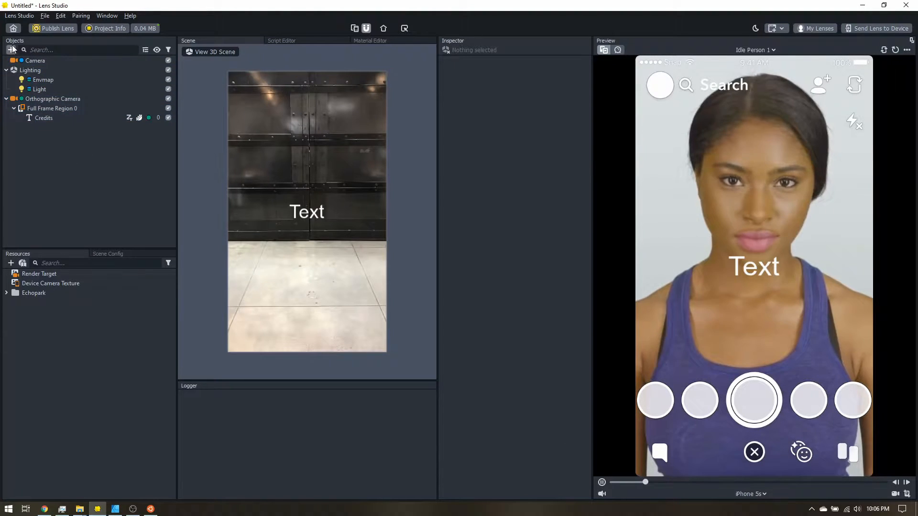
Step: Add the Tween Manager helper script and delete its Examples [REMOVE_ME] objects
{"action": "left_click", "coordinate": [11, 49]}
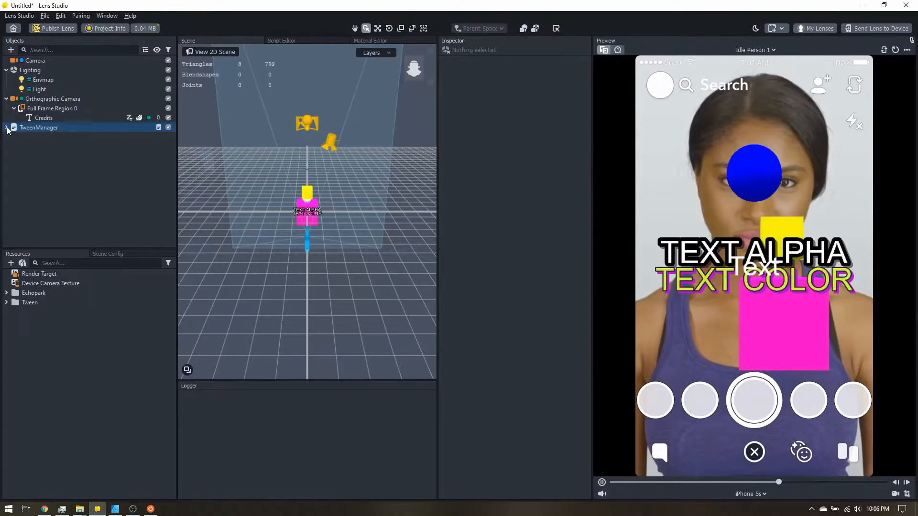
{"action": "right_click", "coordinate": [40, 136]}
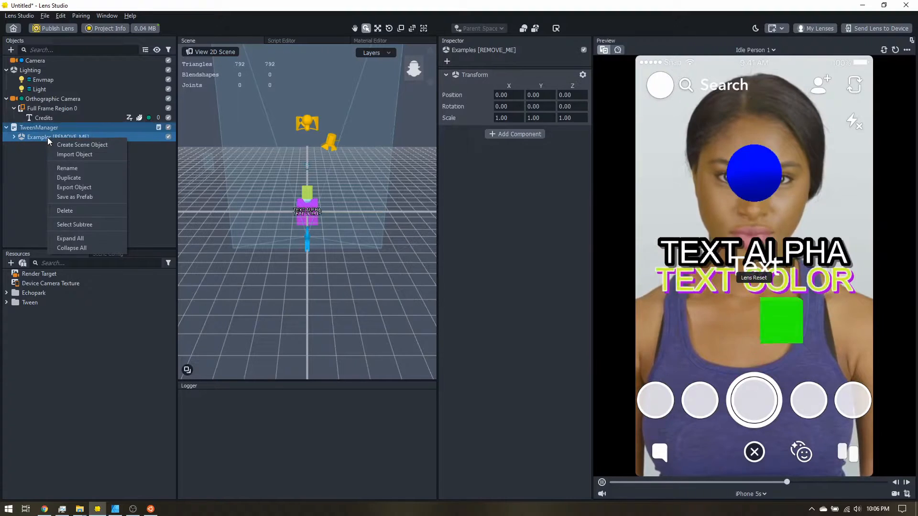
{"action": "left_click", "coordinate": [64, 211]}
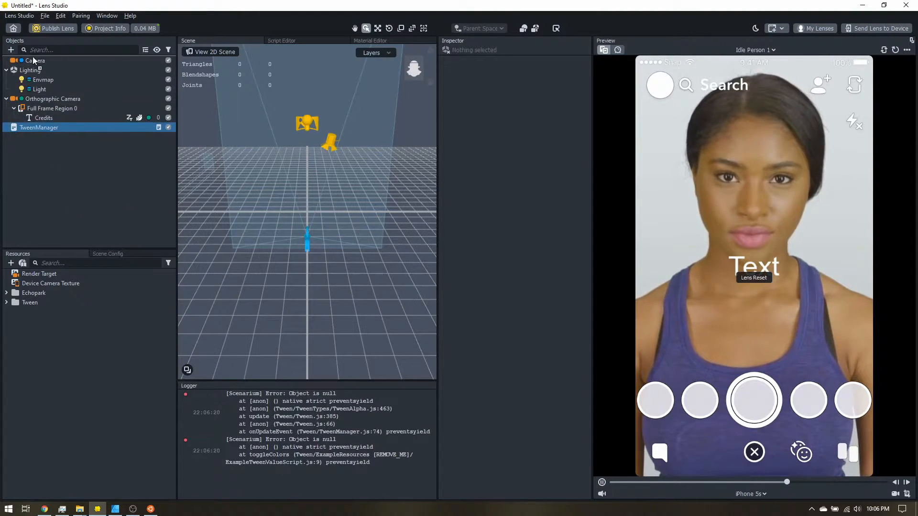
{"action": "left_click", "coordinate": [11, 49]}
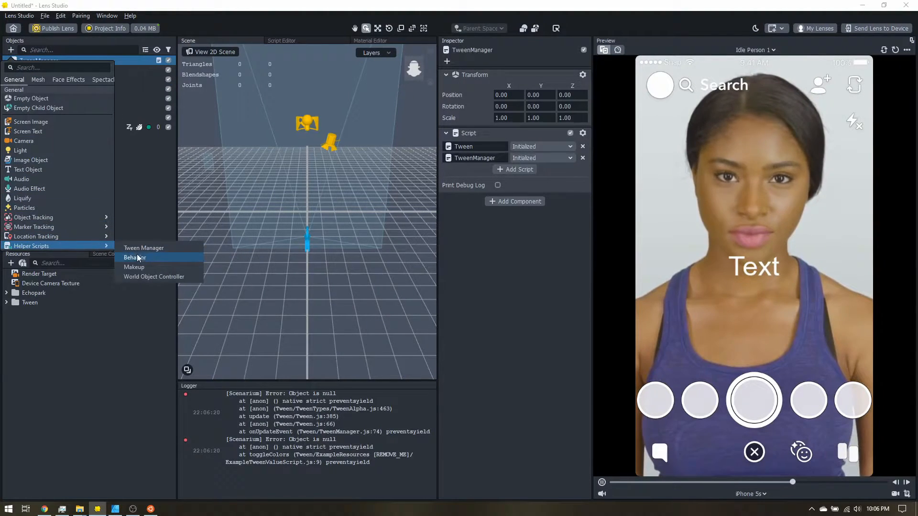
Step: Add a Behavior helper script object and rename it CreditsController
{"action": "left_click", "coordinate": [134, 257]}
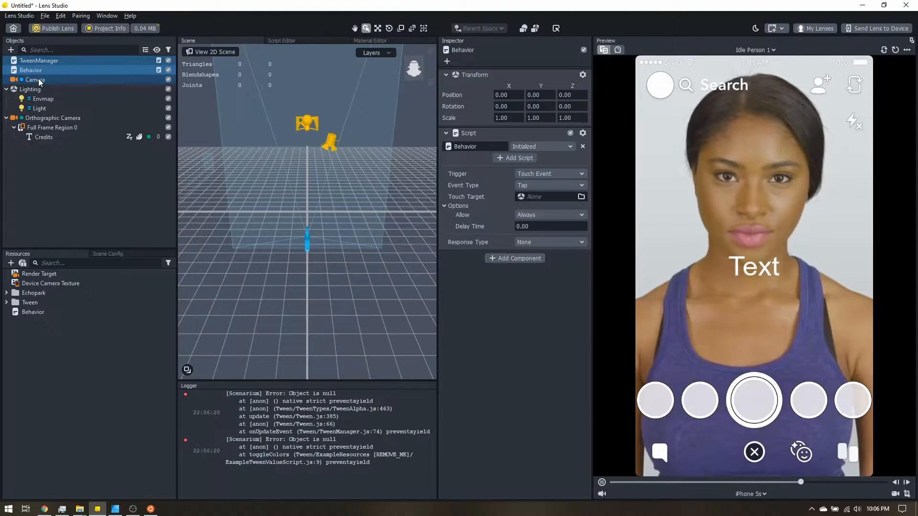
{"action": "right_click", "coordinate": [35, 70]}
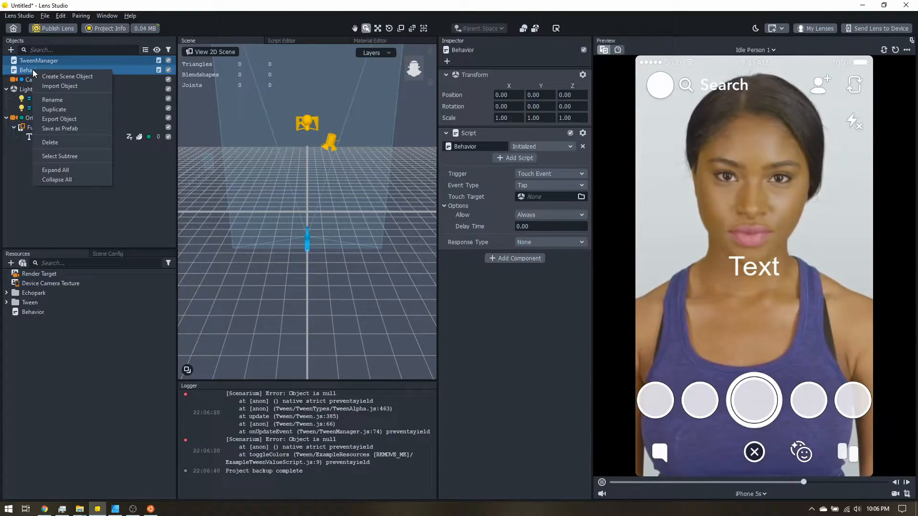
{"action": "mouse_move", "coordinate": [68, 99]}
{"action": "type", "text": "CreditsController"}
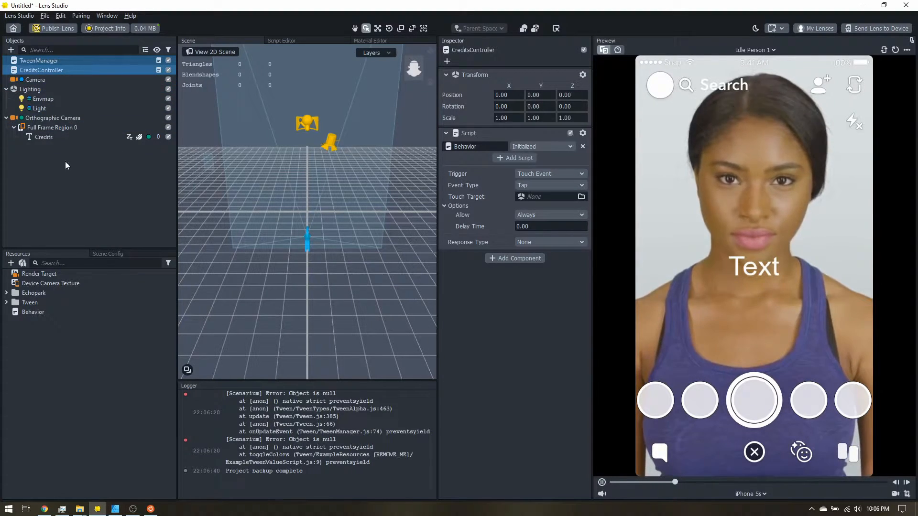
{"action": "left_click", "coordinate": [44, 136]}
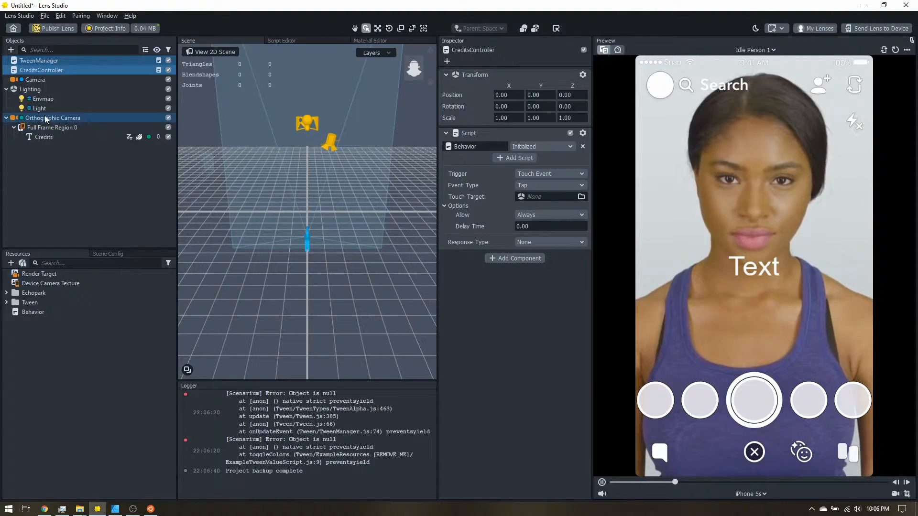
Step: Switch Full Frame Region 0's Screen Region component to Safe Render
{"action": "left_click", "coordinate": [52, 127]}
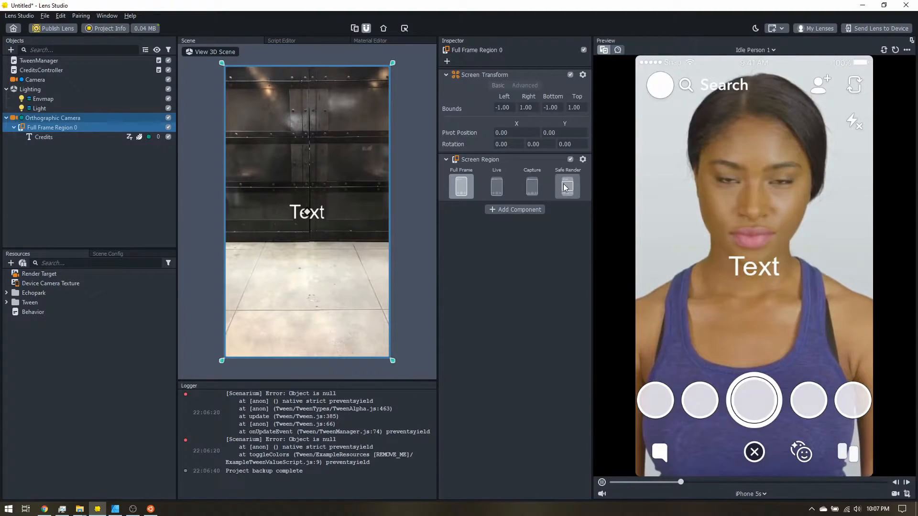
{"action": "left_click", "coordinate": [461, 186]}
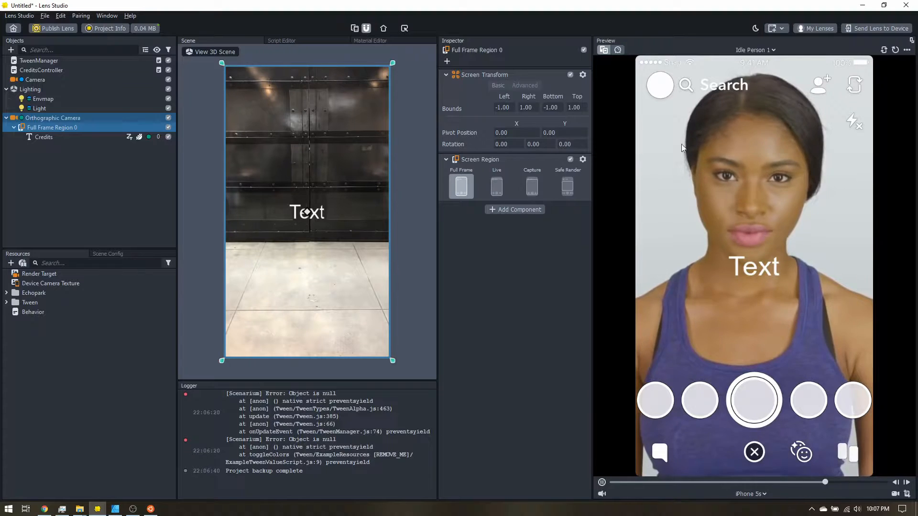
{"action": "left_click", "coordinate": [567, 185]}
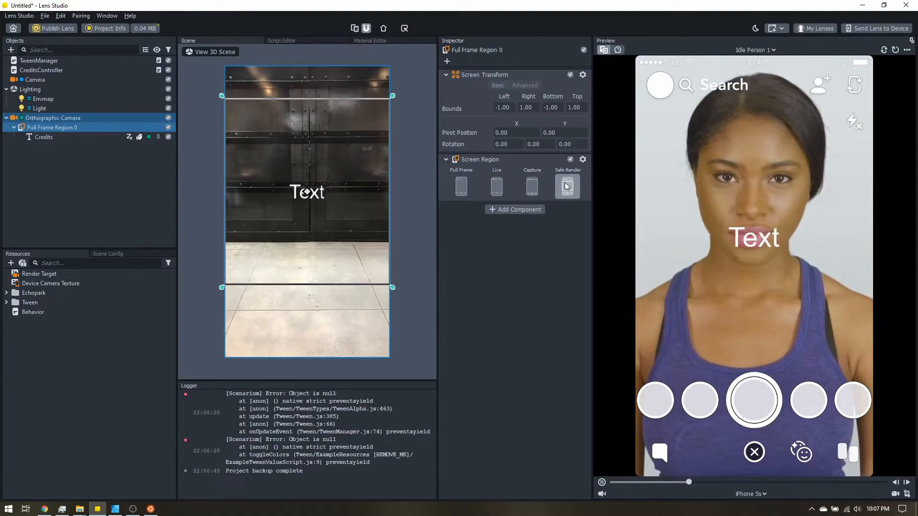
{"action": "left_click", "coordinate": [566, 186]}
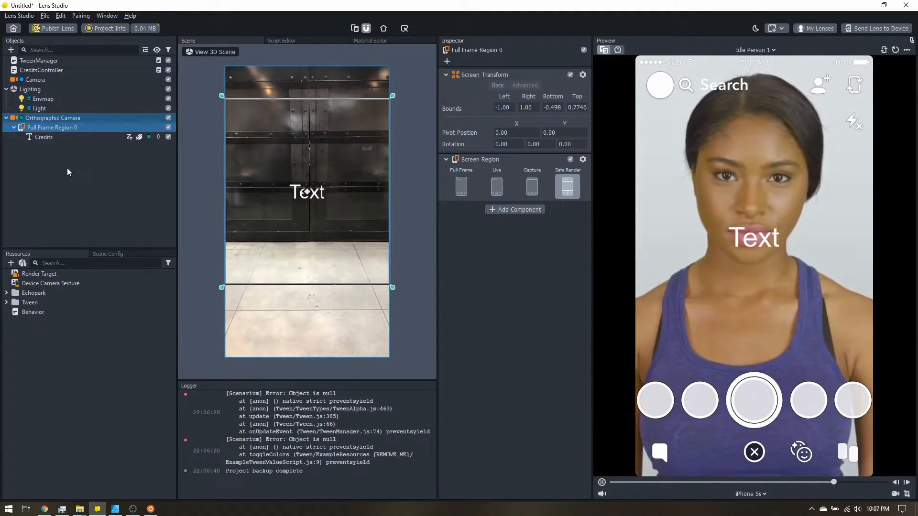
{"action": "left_click", "coordinate": [44, 136]}
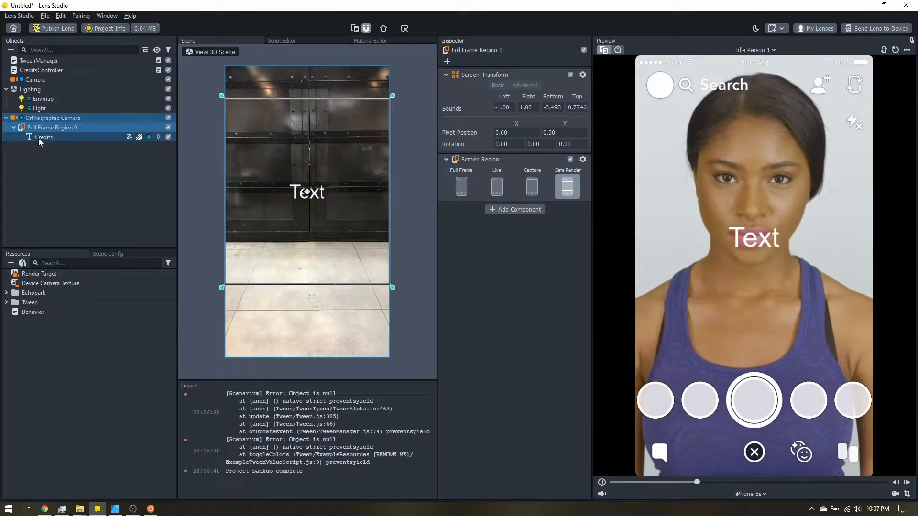
Step: Set the Credits text to 'Add modelsbymike3d' at font size 36 and adjust horizontal overflow
{"action": "left_click", "coordinate": [44, 136]}
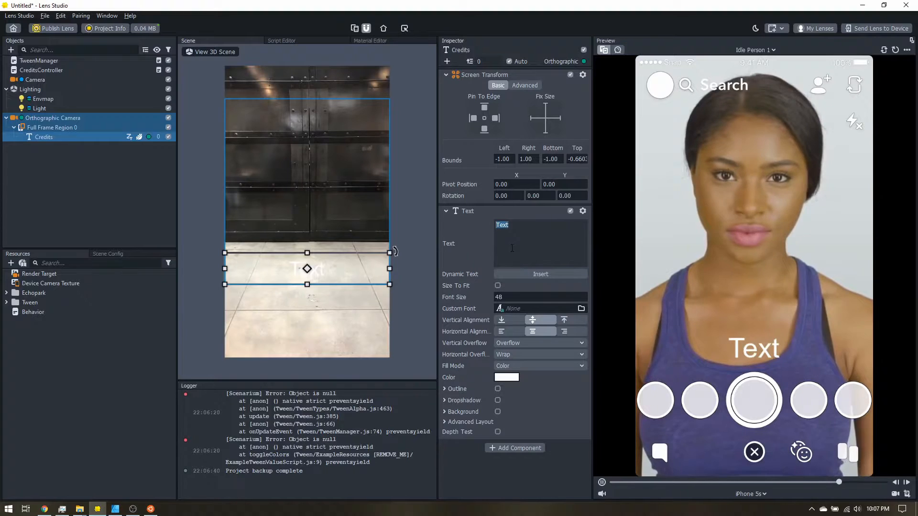
{"action": "type", "text": "Add model"}
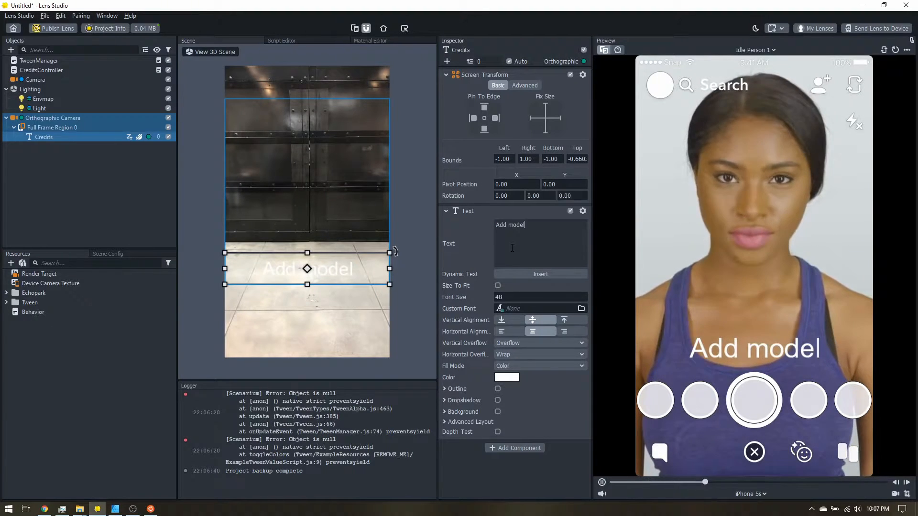
{"action": "type", "text": "sbymike3d"}
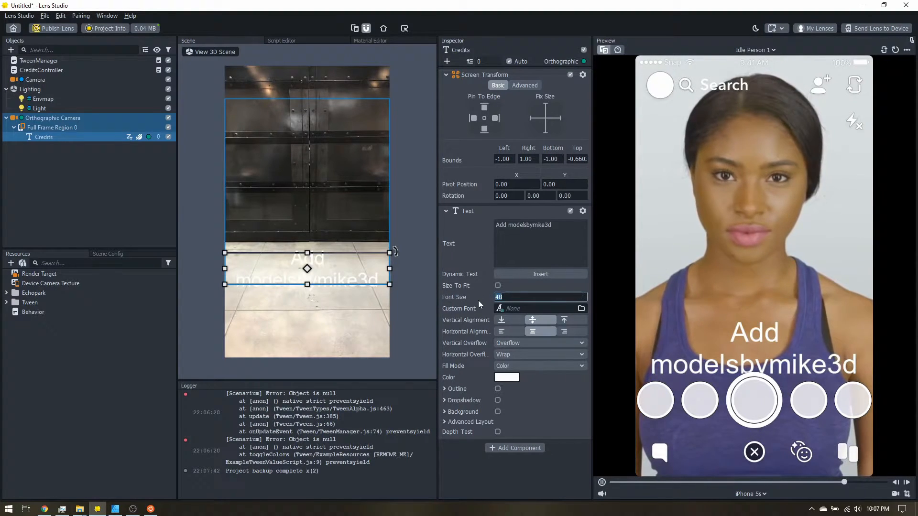
{"action": "type", "text": "36"}
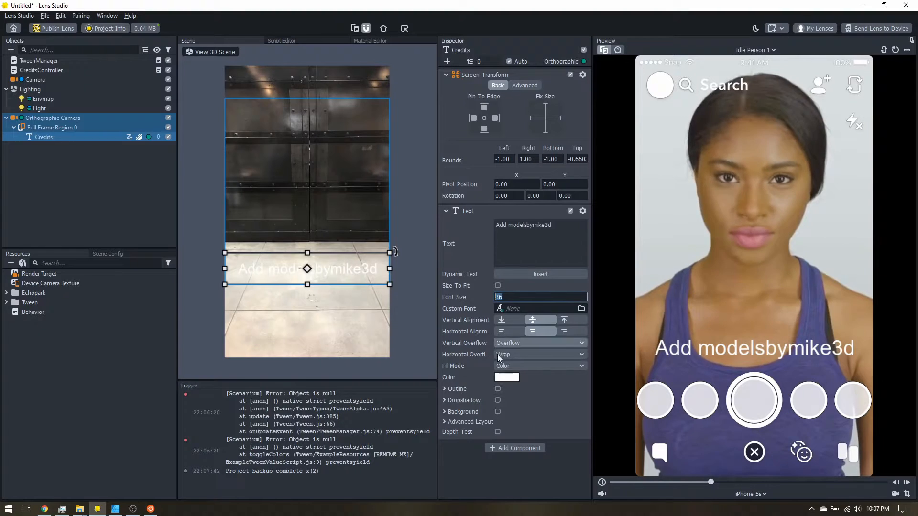
{"action": "left_click", "coordinate": [539, 354]}
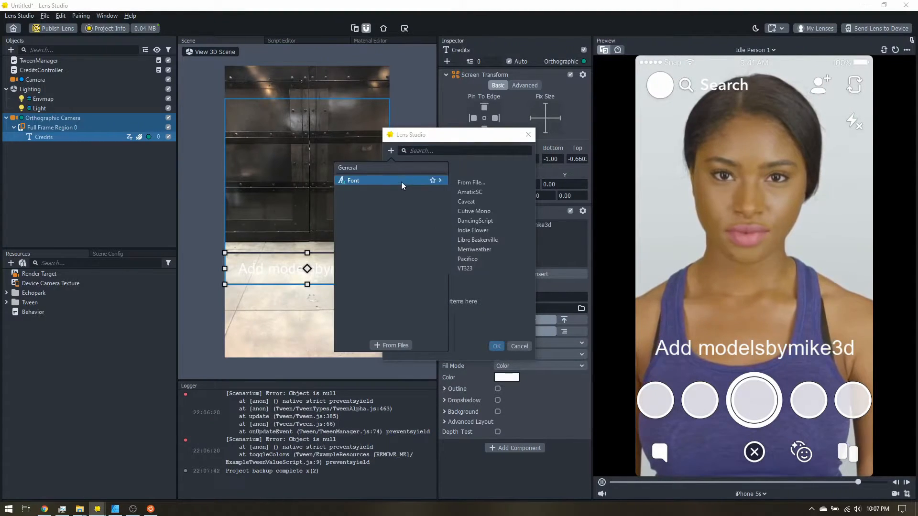
Step: Choose VT323 in the font picker as the Credits text's custom font
{"action": "left_click", "coordinate": [465, 268]}
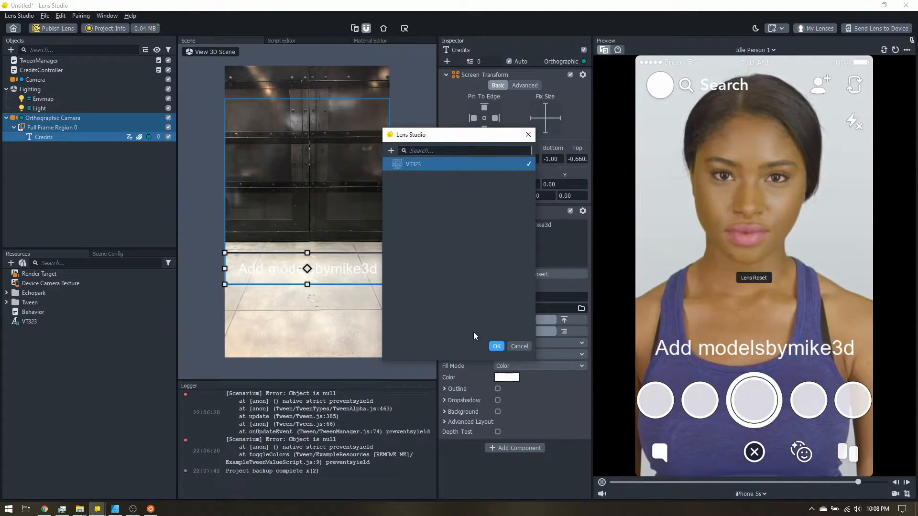
{"action": "left_click", "coordinate": [496, 346]}
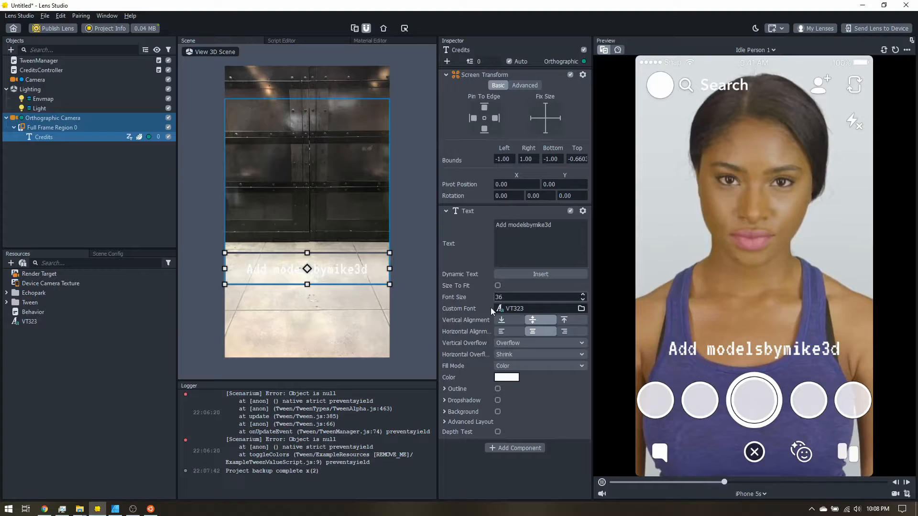
{"action": "left_click", "coordinate": [506, 377]}
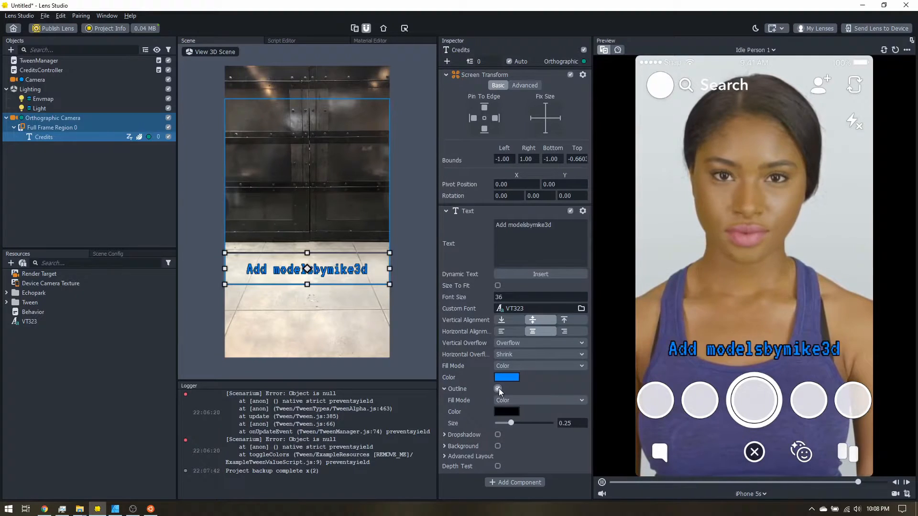
Step: Raise the Credits text's black outline size to about 0.46
{"action": "left_click_drag", "start_coordinate": [510, 423], "coordinate": [519, 422]}
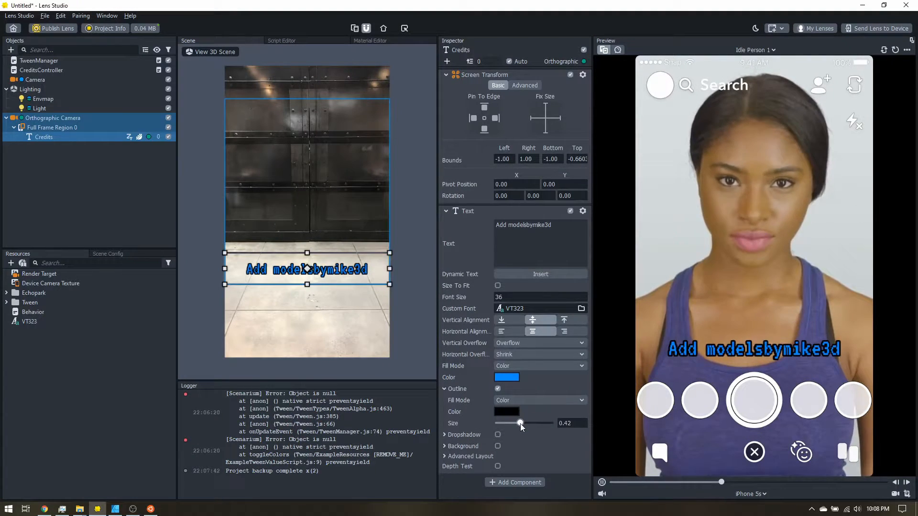
{"action": "left_click_drag", "start_coordinate": [519, 422], "coordinate": [522, 422]}
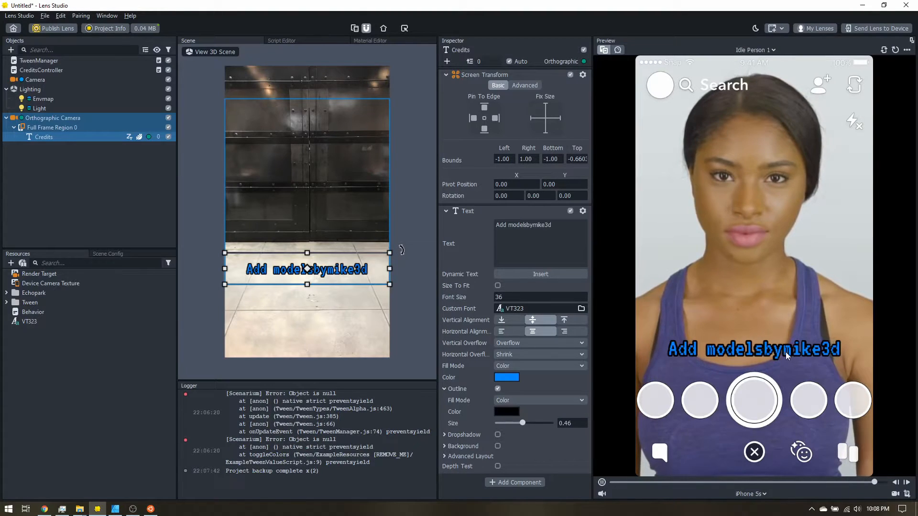
{"action": "left_click", "coordinate": [91, 191]}
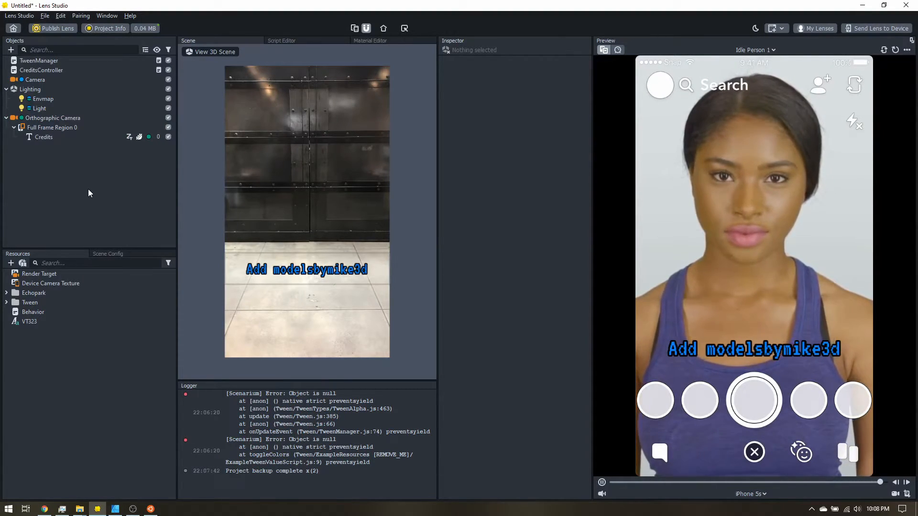
Step: Set CreditsController's trigger to Recording Start with a Set Enabled response
{"action": "left_click", "coordinate": [42, 69]}
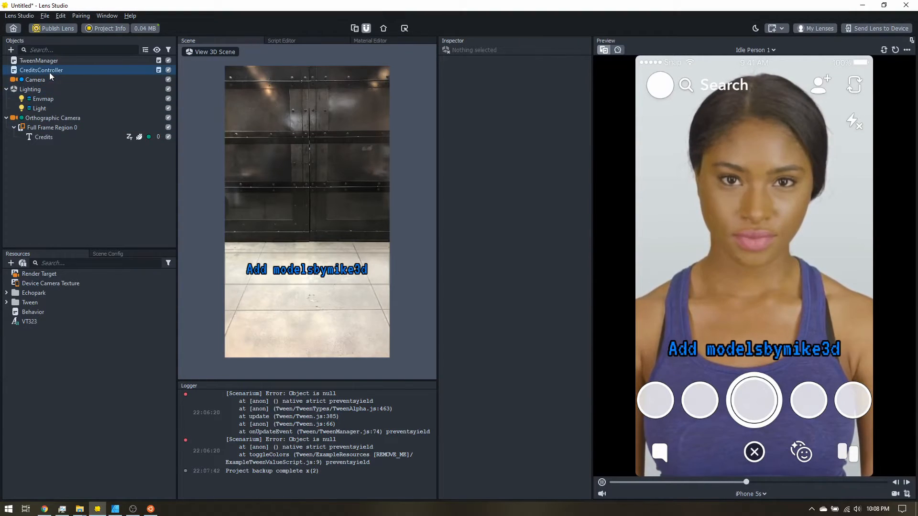
{"action": "left_click", "coordinate": [41, 70]}
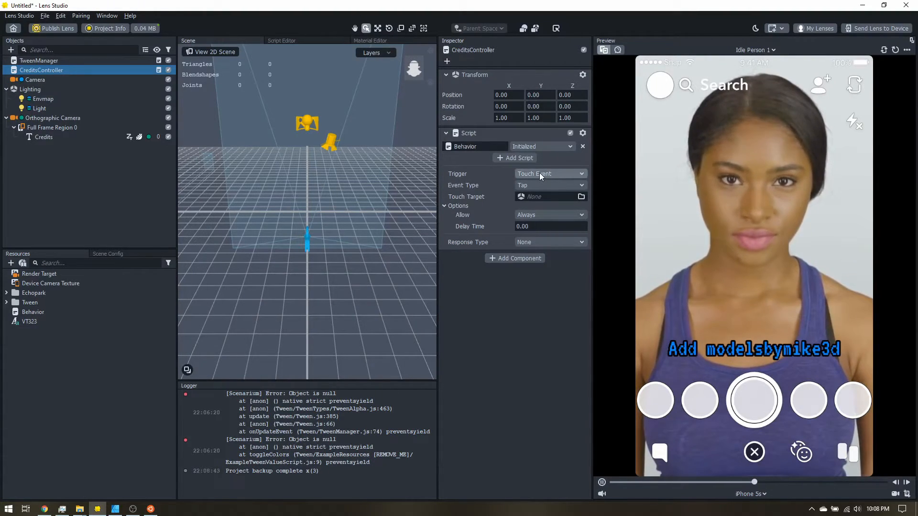
{"action": "left_click", "coordinate": [548, 174]}
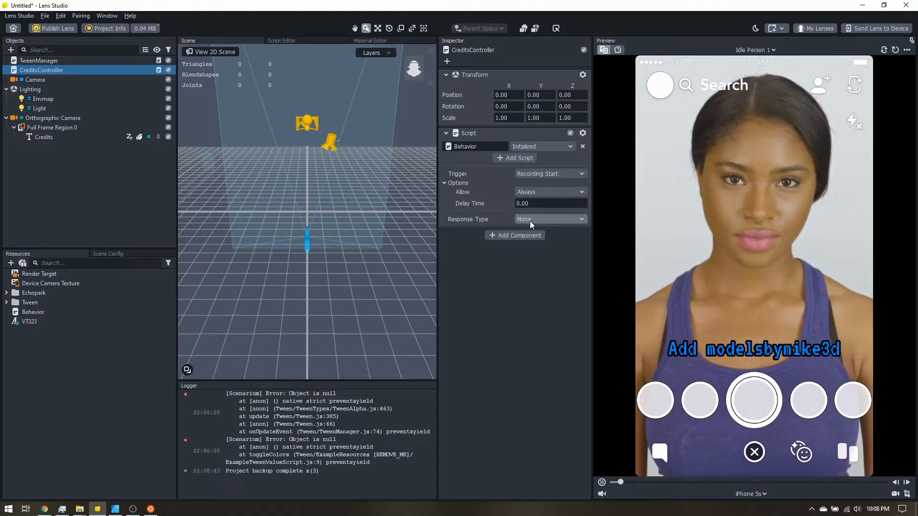
{"action": "left_click", "coordinate": [548, 218]}
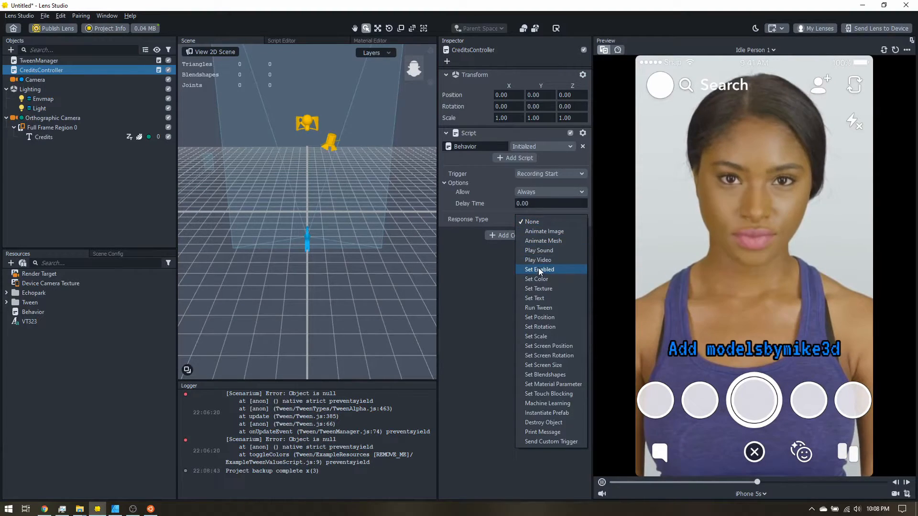
{"action": "left_click", "coordinate": [538, 269]}
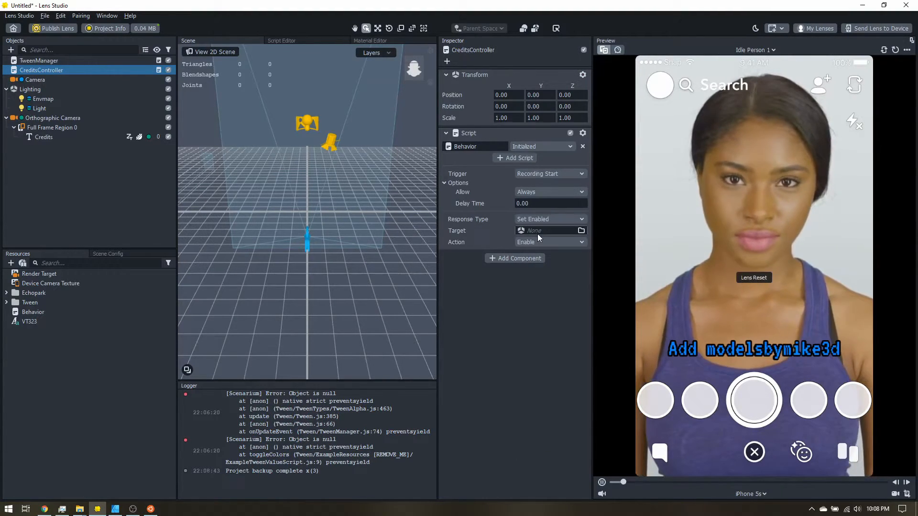
Step: Target the Credits object with the Disable action, and add another script component
{"action": "left_click", "coordinate": [581, 230]}
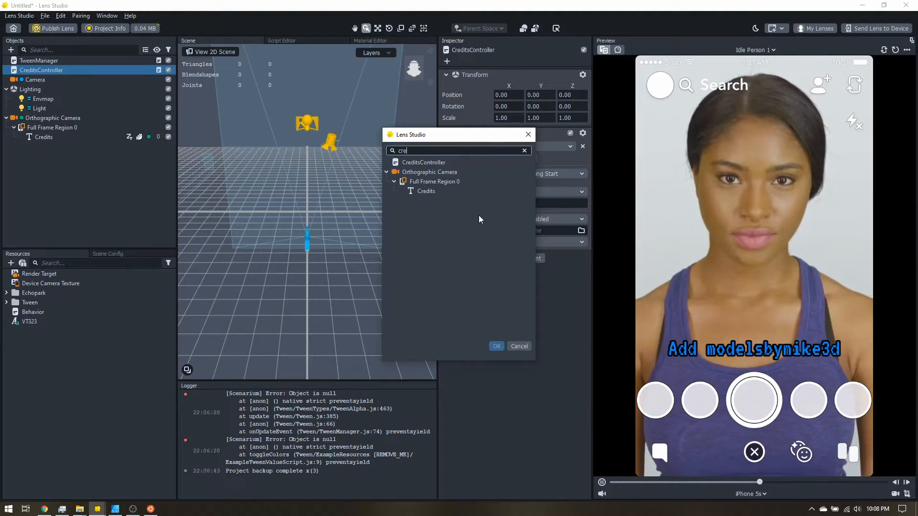
{"action": "left_click", "coordinate": [425, 190]}
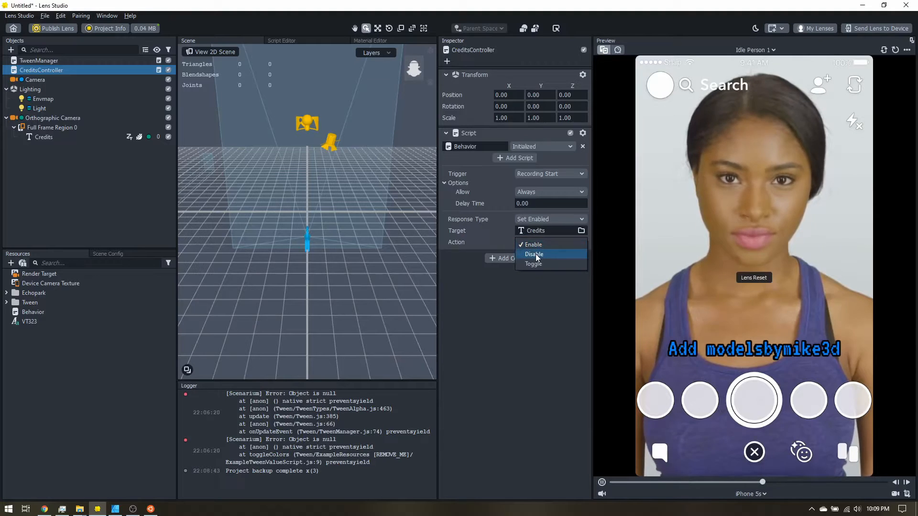
{"action": "left_click", "coordinate": [534, 254]}
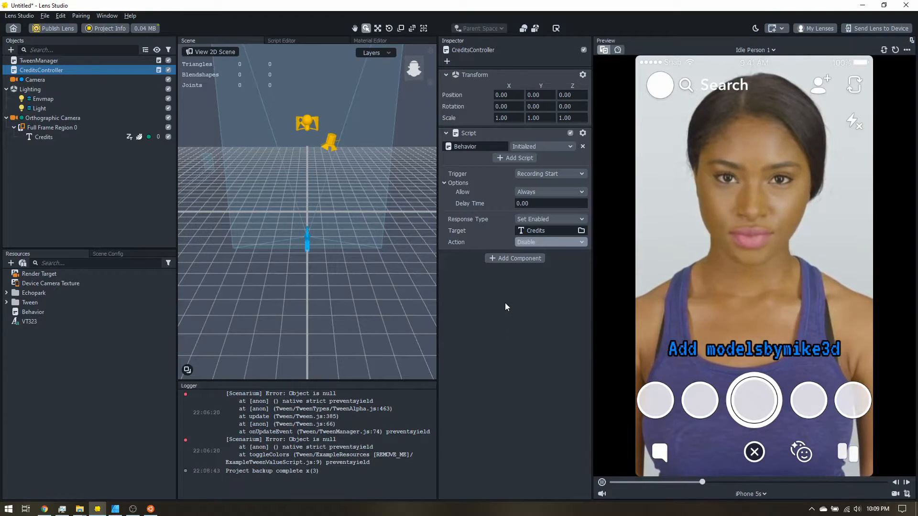
{"action": "left_click", "coordinate": [515, 258]}
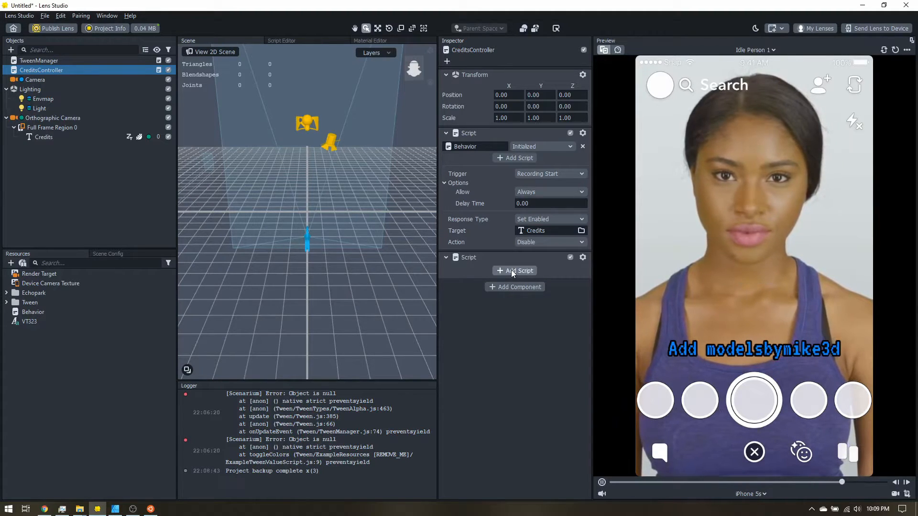
Step: Choose Tween > TweenTypes > TweenAlpha as the new script component's script
{"action": "left_click", "coordinate": [519, 270]}
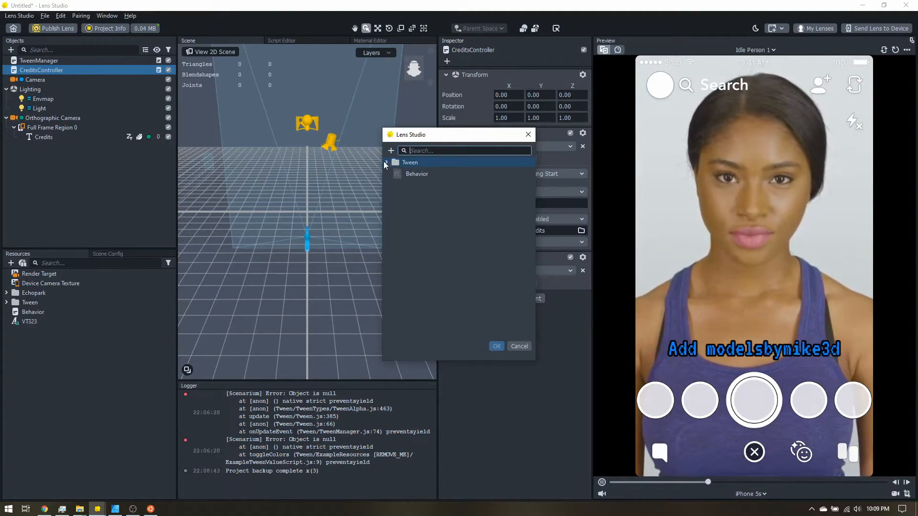
{"action": "left_click", "coordinate": [394, 162]}
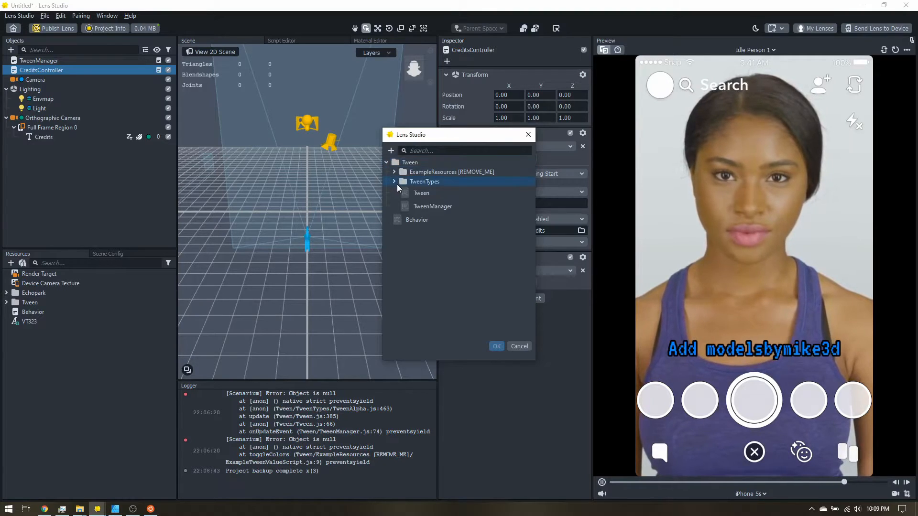
{"action": "left_click", "coordinate": [394, 181]}
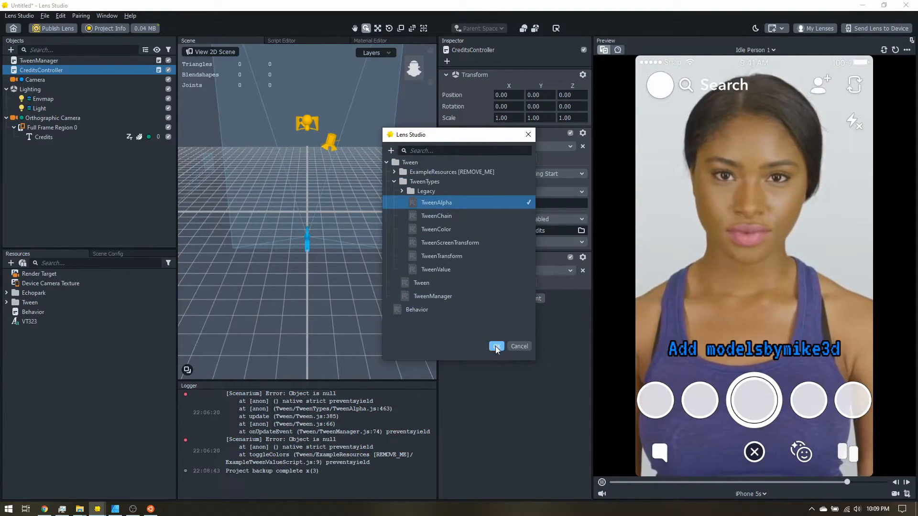
{"action": "left_click", "coordinate": [518, 346]}
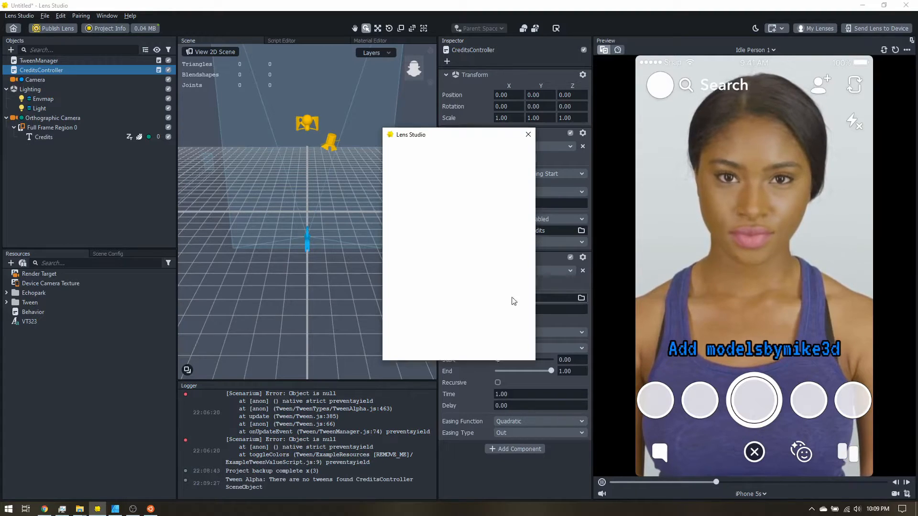
Step: Point TweenAlpha at Credits, drag End opacity to 0, and set Delay to 3
{"action": "type", "text": "cred"}
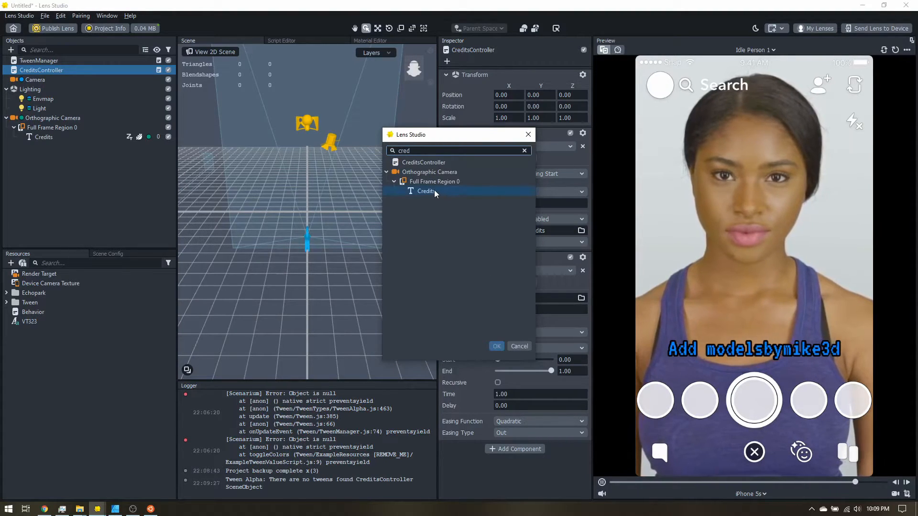
{"action": "left_click", "coordinate": [496, 346]}
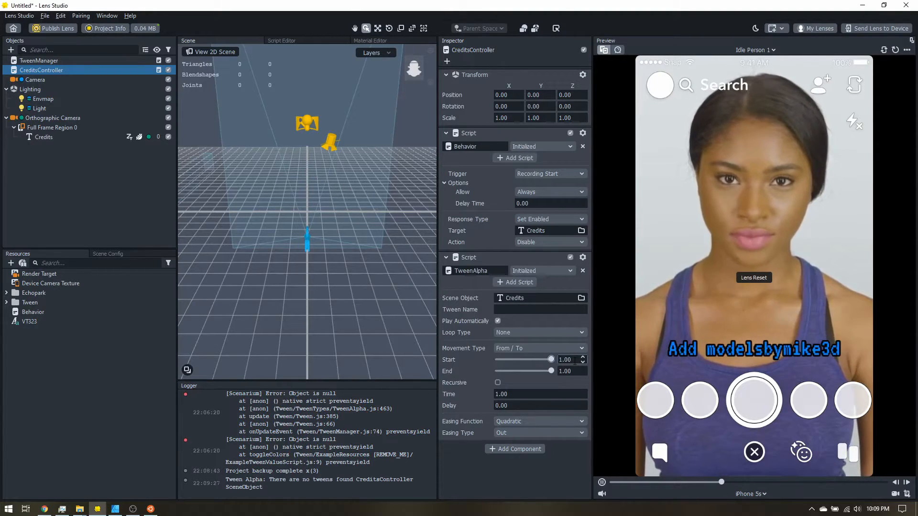
{"action": "left_click_drag", "start_coordinate": [550, 371], "coordinate": [520, 370]}
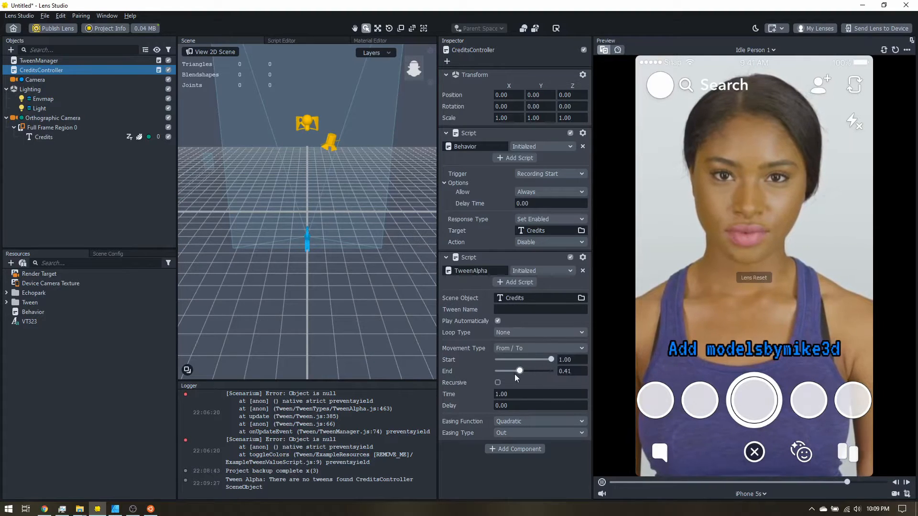
{"action": "left_click_drag", "start_coordinate": [519, 370], "coordinate": [498, 371]}
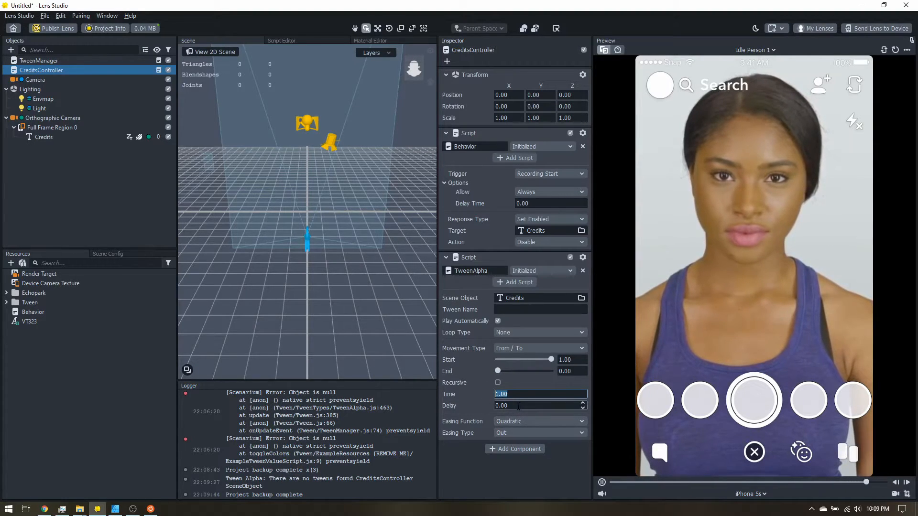
{"action": "left_click", "coordinate": [539, 405]}
{"action": "type", "text": "3"}
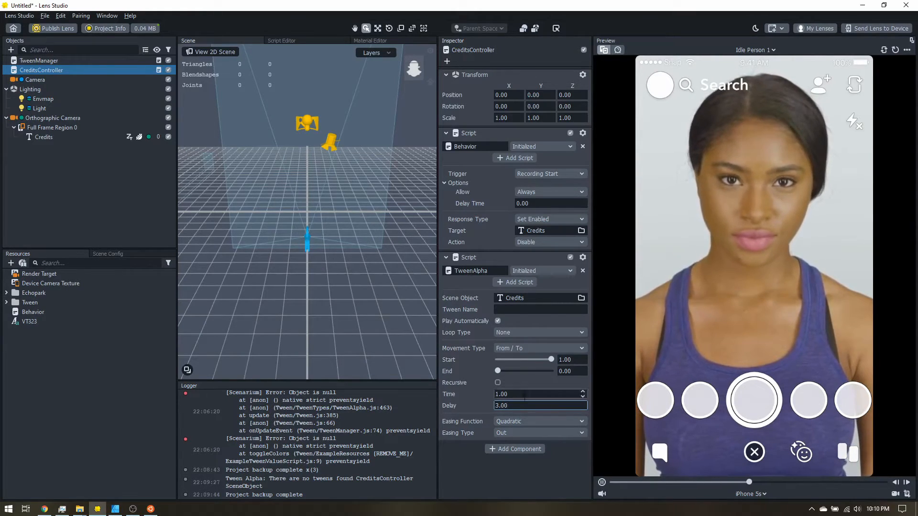
Step: Switch the Credits tween's easing function to Bounce and set its Time to 0.30
{"action": "left_click", "coordinate": [538, 420]}
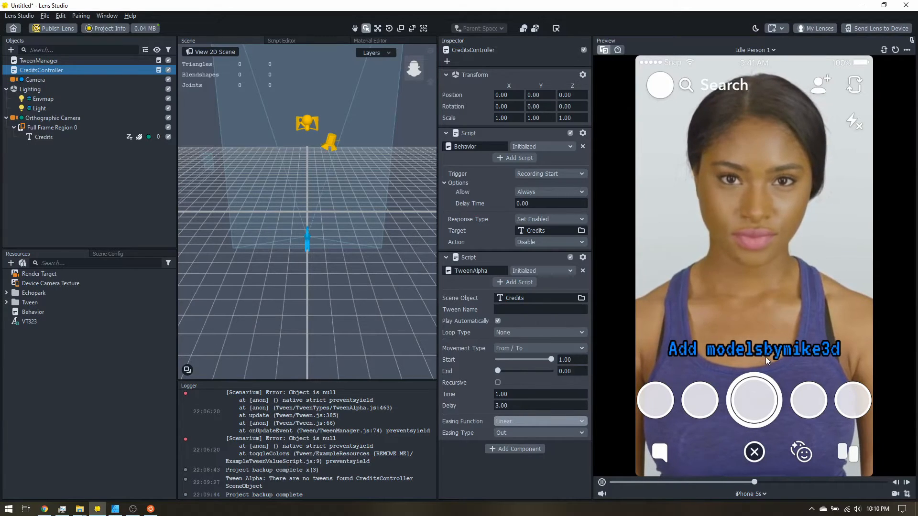
{"action": "left_click", "coordinate": [539, 420]}
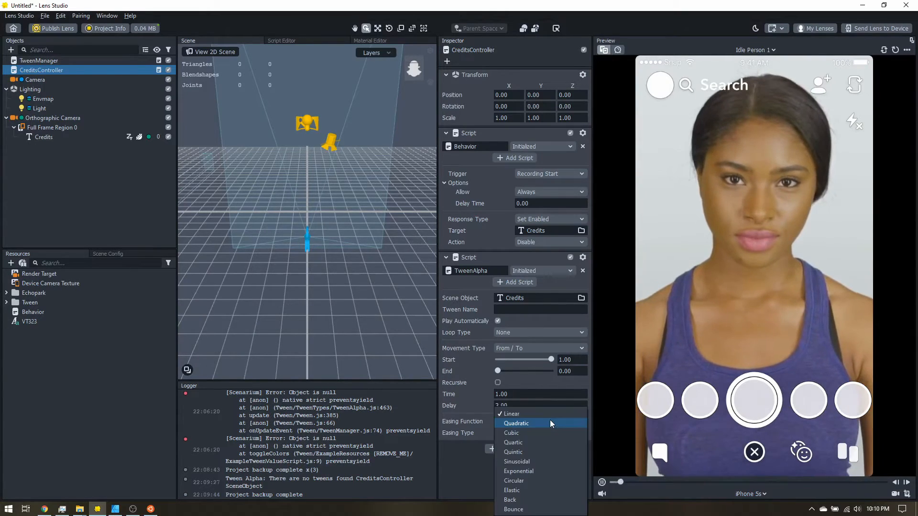
{"action": "left_click", "coordinate": [513, 509]}
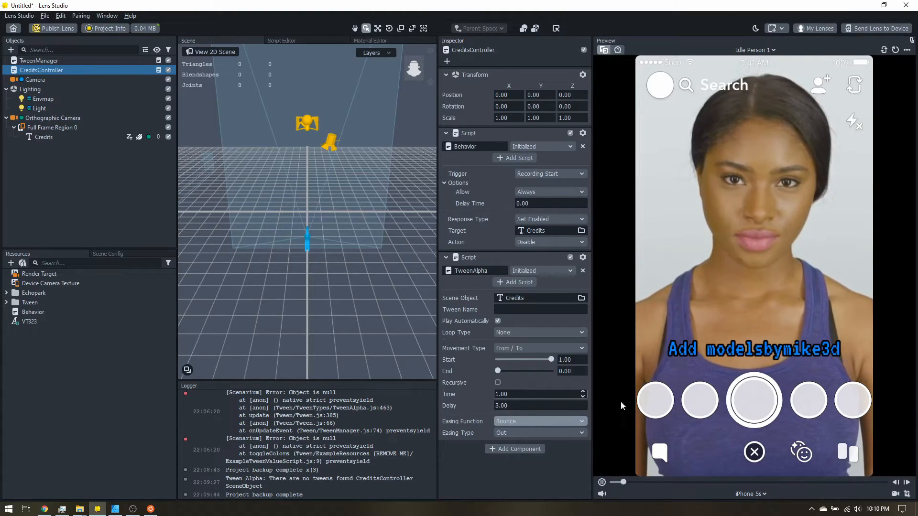
{"action": "left_click", "coordinate": [539, 394]}
{"action": "type", "text": "0.3"}
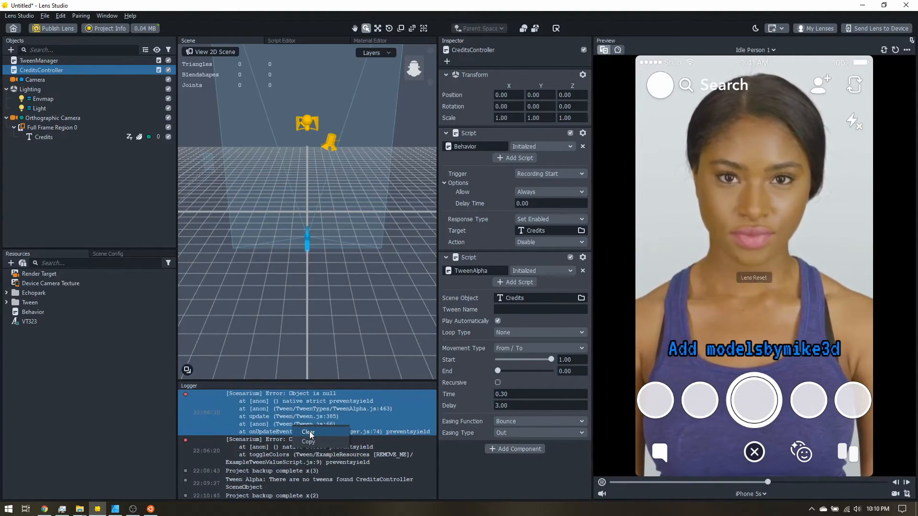
Step: Clear the Logger messages, reset the lens preview, and select the Credits text object
{"action": "left_click", "coordinate": [308, 433]}
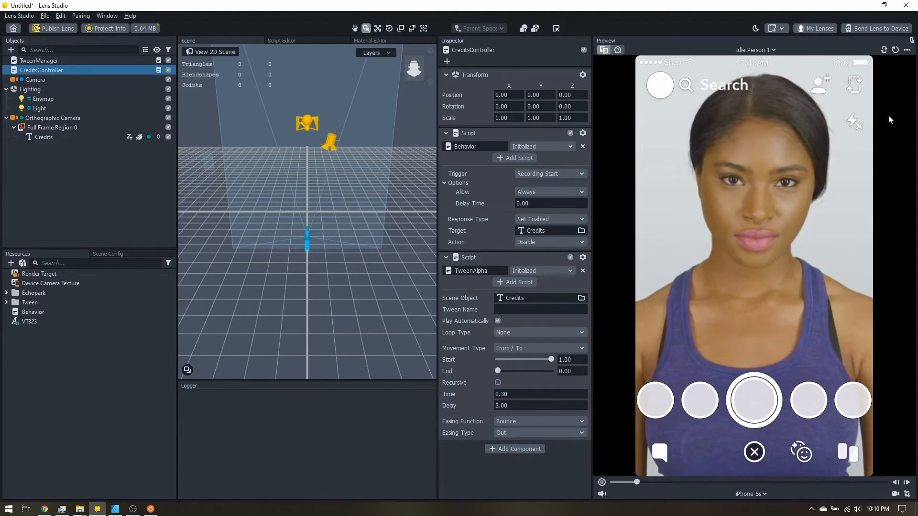
{"action": "left_click", "coordinate": [895, 50]}
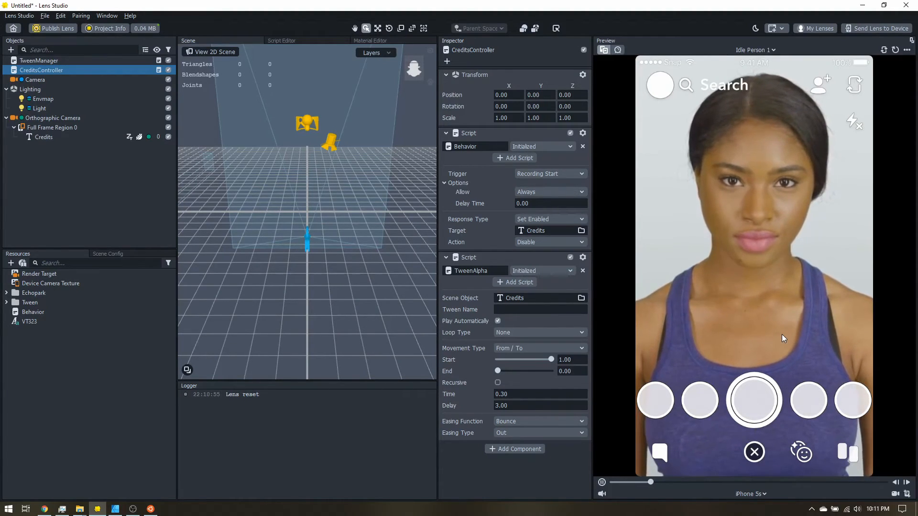
{"action": "left_click", "coordinate": [43, 136]}
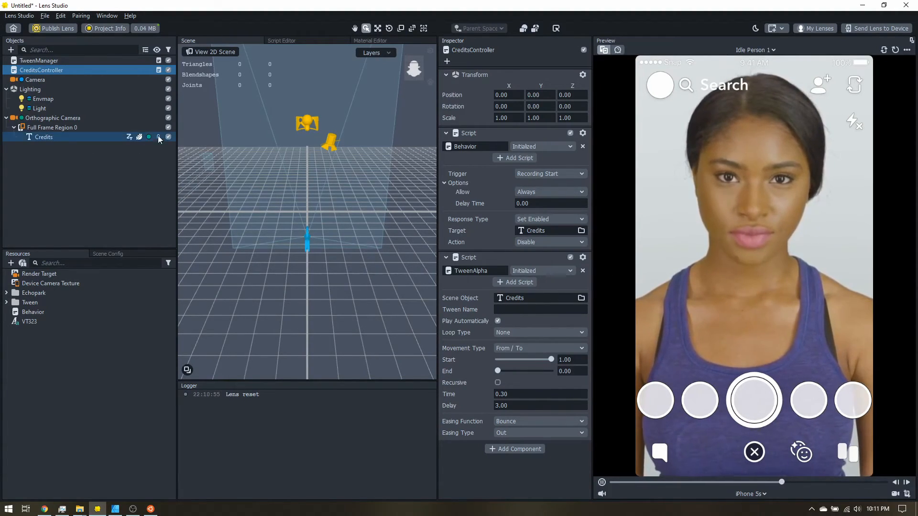
Step: Uncheck the Credits object and apply Open Mouth from the Preview Picker
{"action": "left_click", "coordinate": [44, 137]}
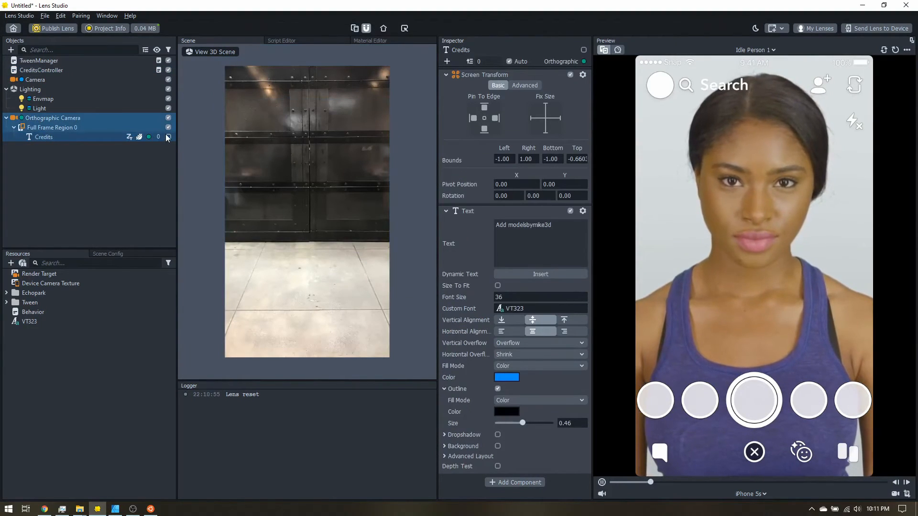
{"action": "left_click", "coordinate": [109, 28]}
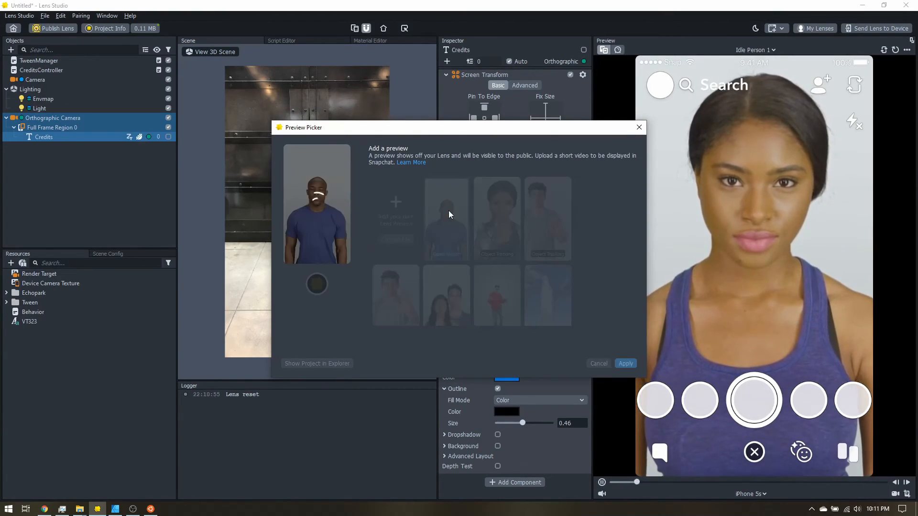
{"action": "left_click", "coordinate": [626, 363]}
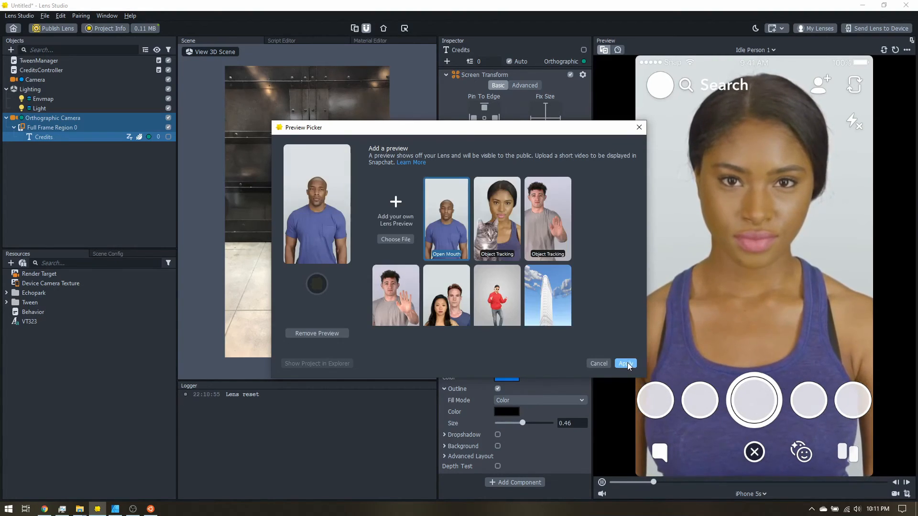
{"action": "left_click", "coordinate": [624, 363]}
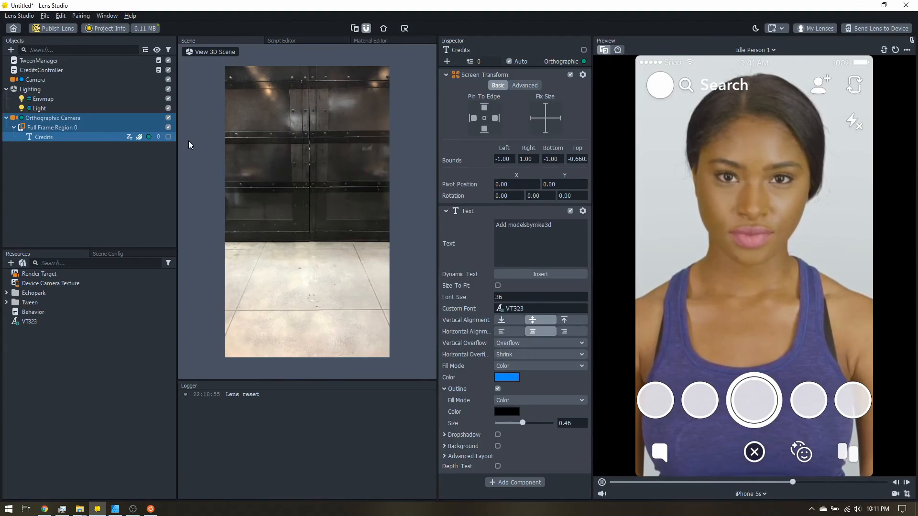